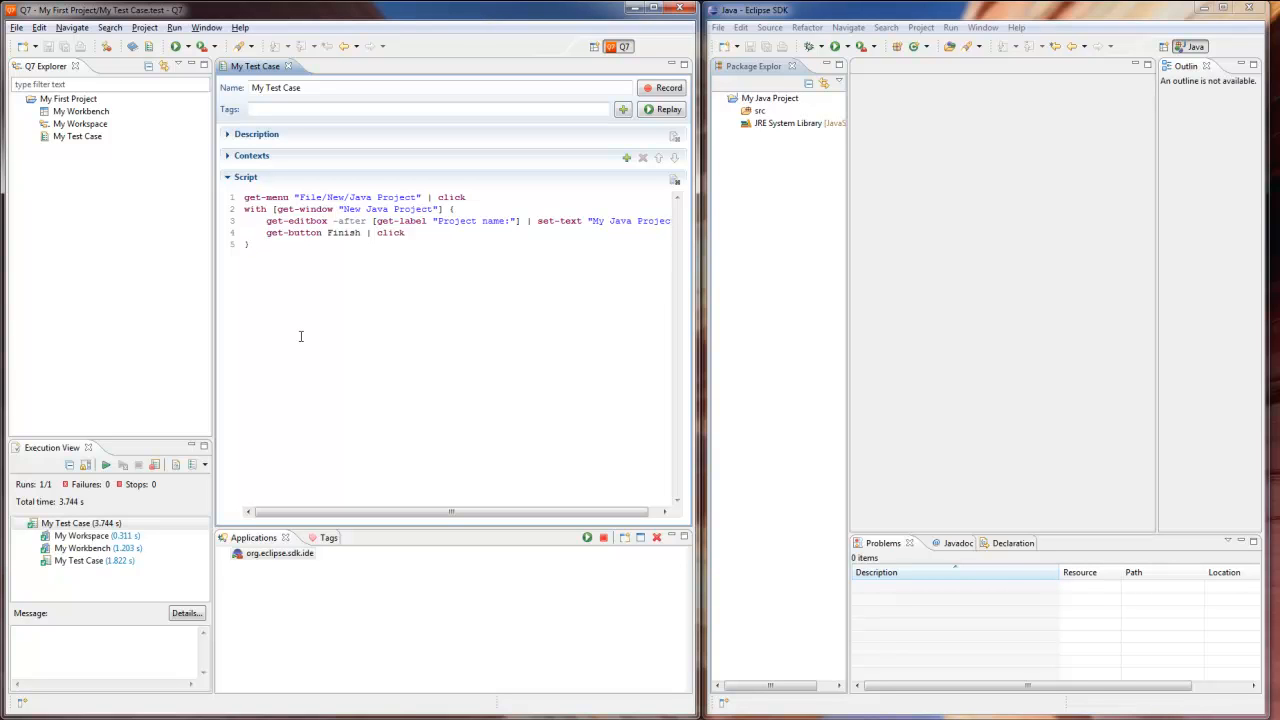
Step: Start a recording session for My Test Case from its editor's Record button
click(248, 244)
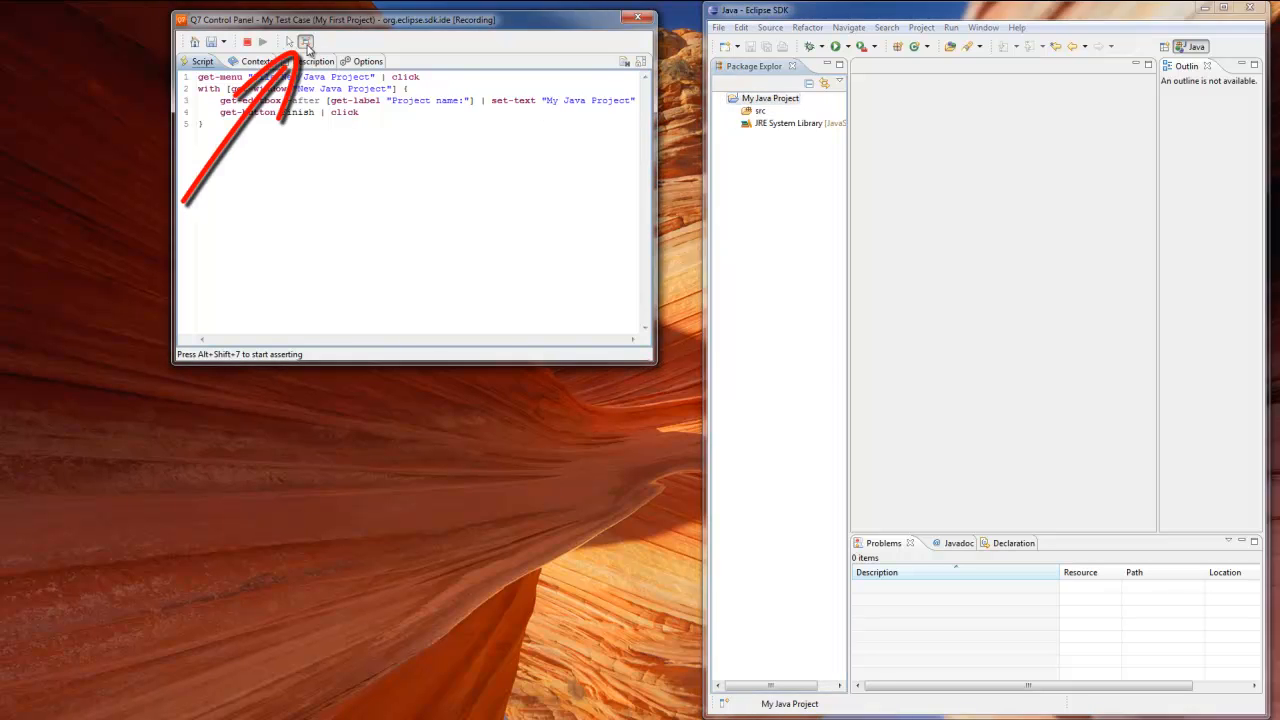
Step: Assert in Package Explorer that My Java Project has caption 'My Java Project', index 0 and childCount 2
click(304, 40)
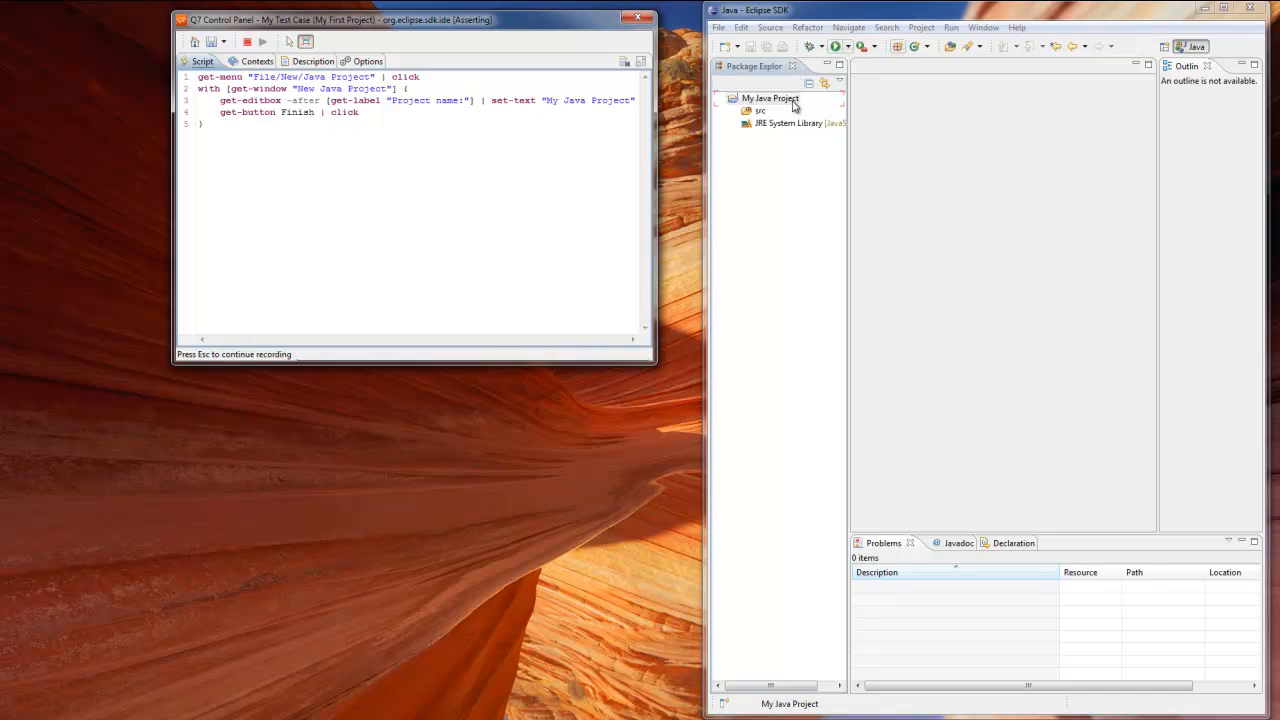
click(792, 104)
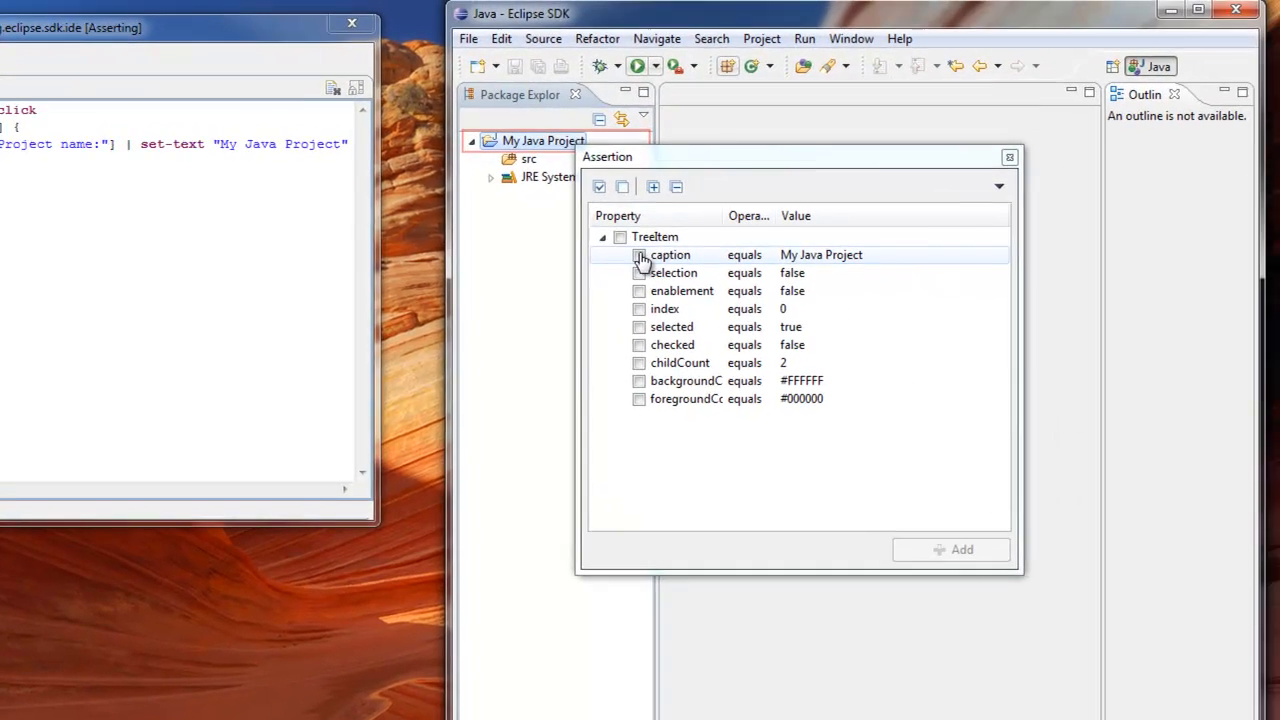
click(640, 254)
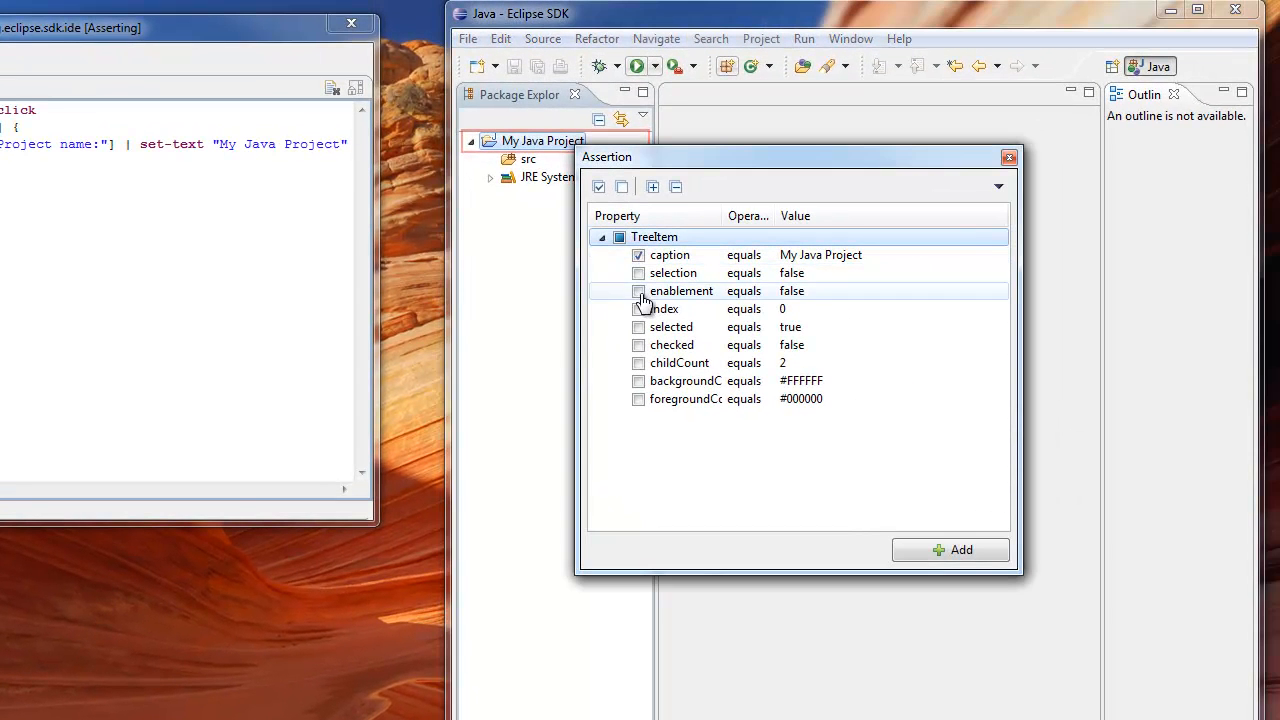
click(638, 308)
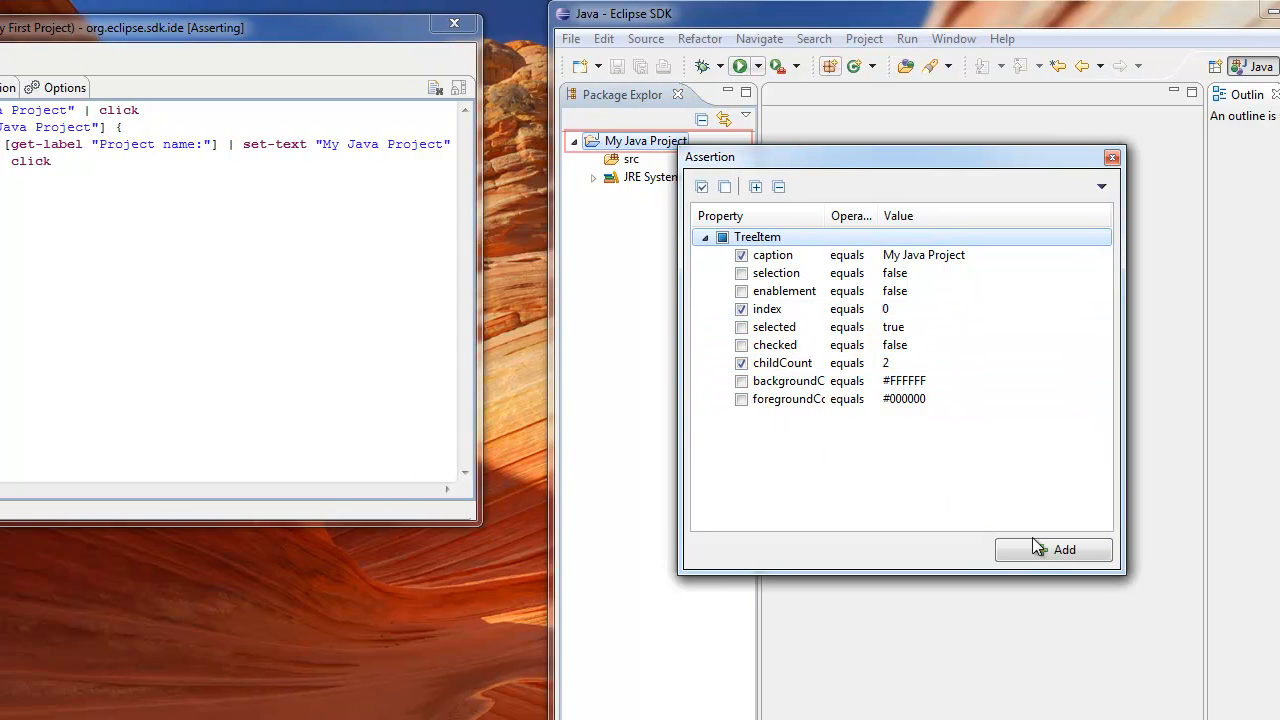
click(1052, 548)
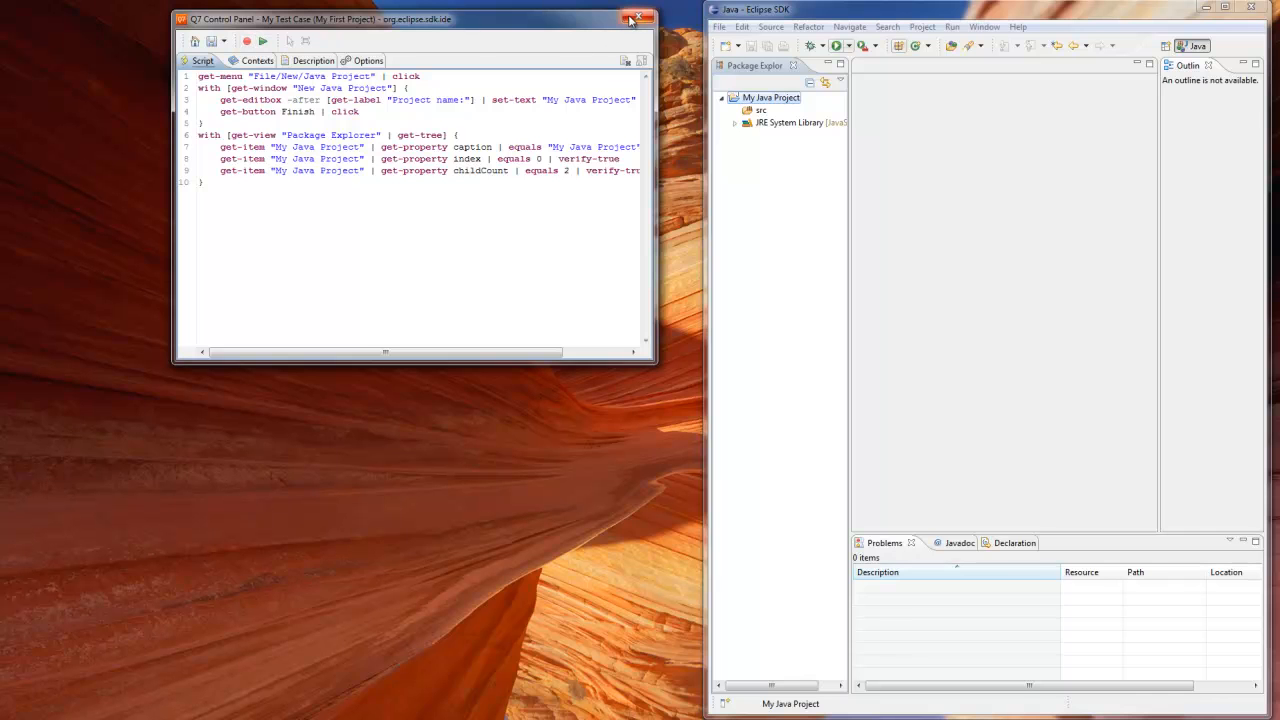
Step: Close the recording panel saving My Test Case, replay it, and start recording again
click(632, 18)
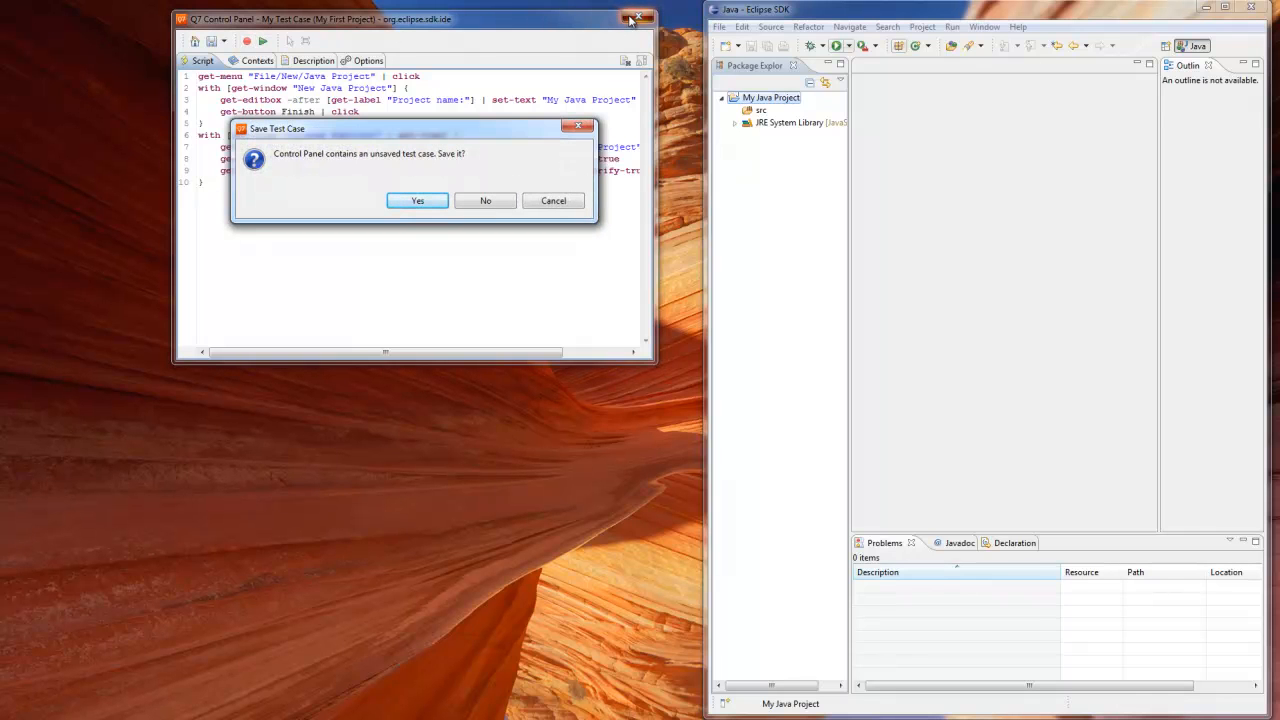
click(416, 200)
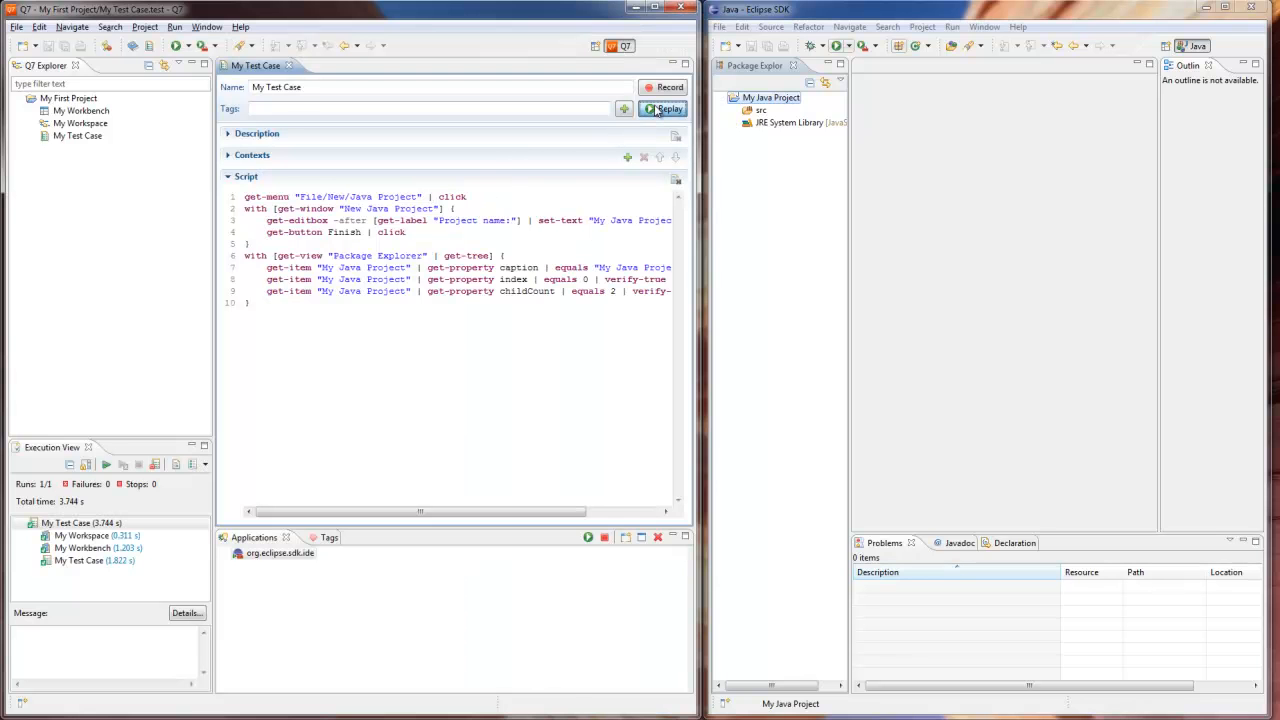
click(660, 108)
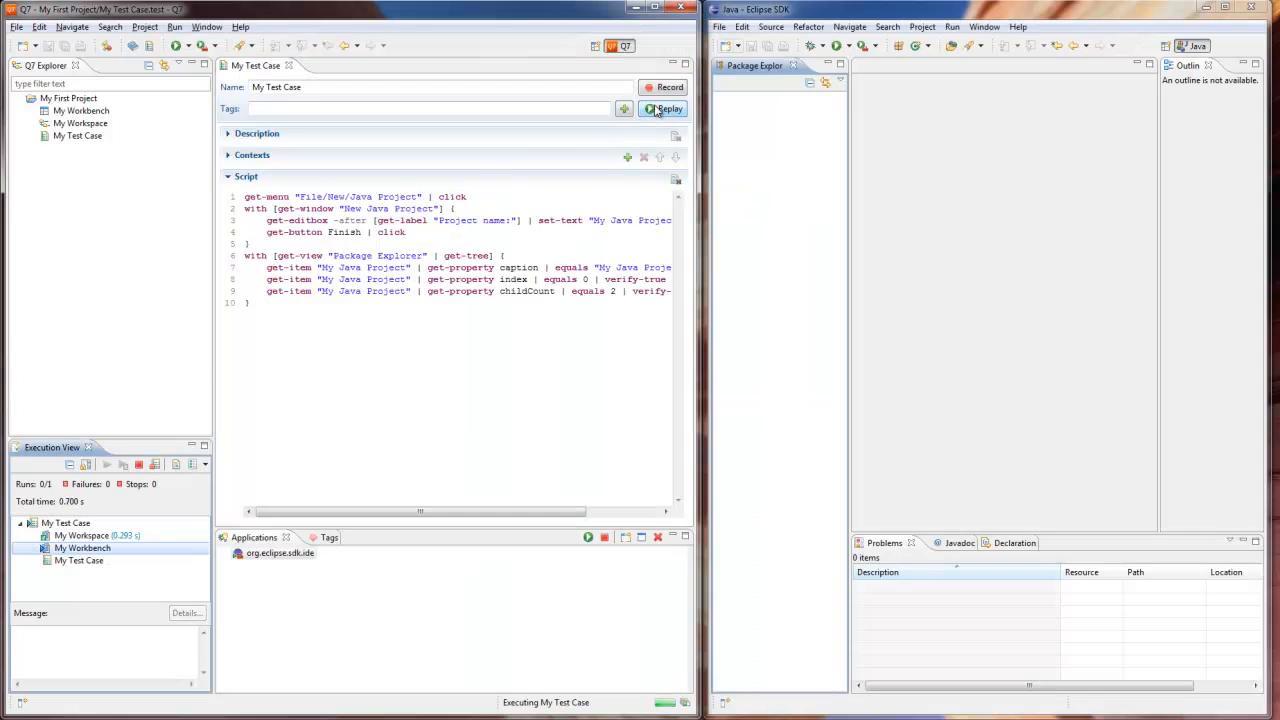
click(664, 108)
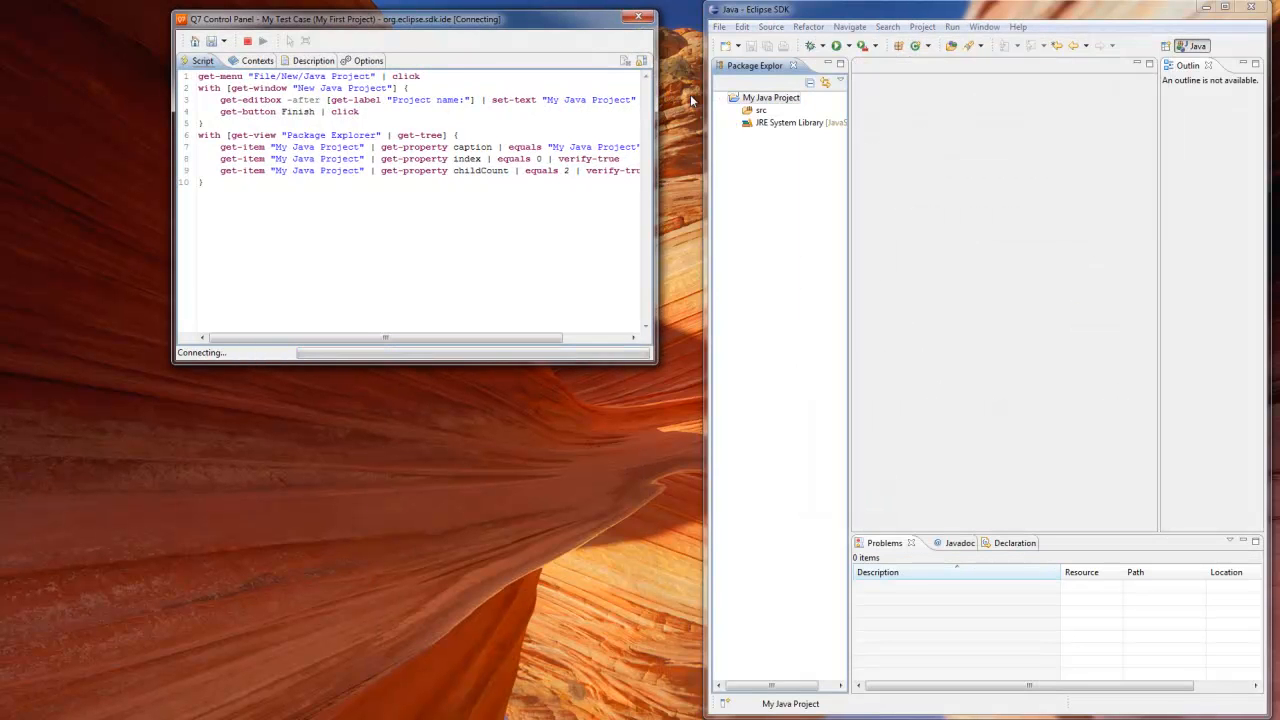
Step: Record creating class 'Test' with a public static void main stub in package test of My Java Project
right_click(772, 96)
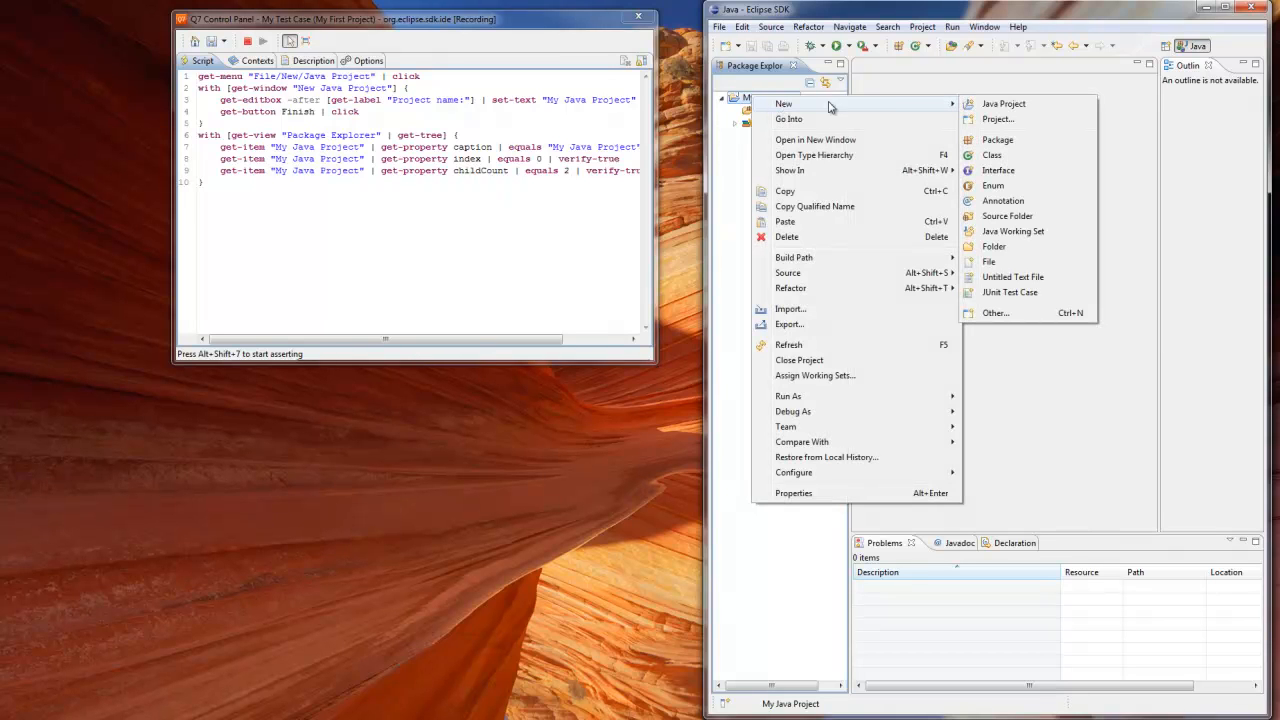
mouse_move(992, 156)
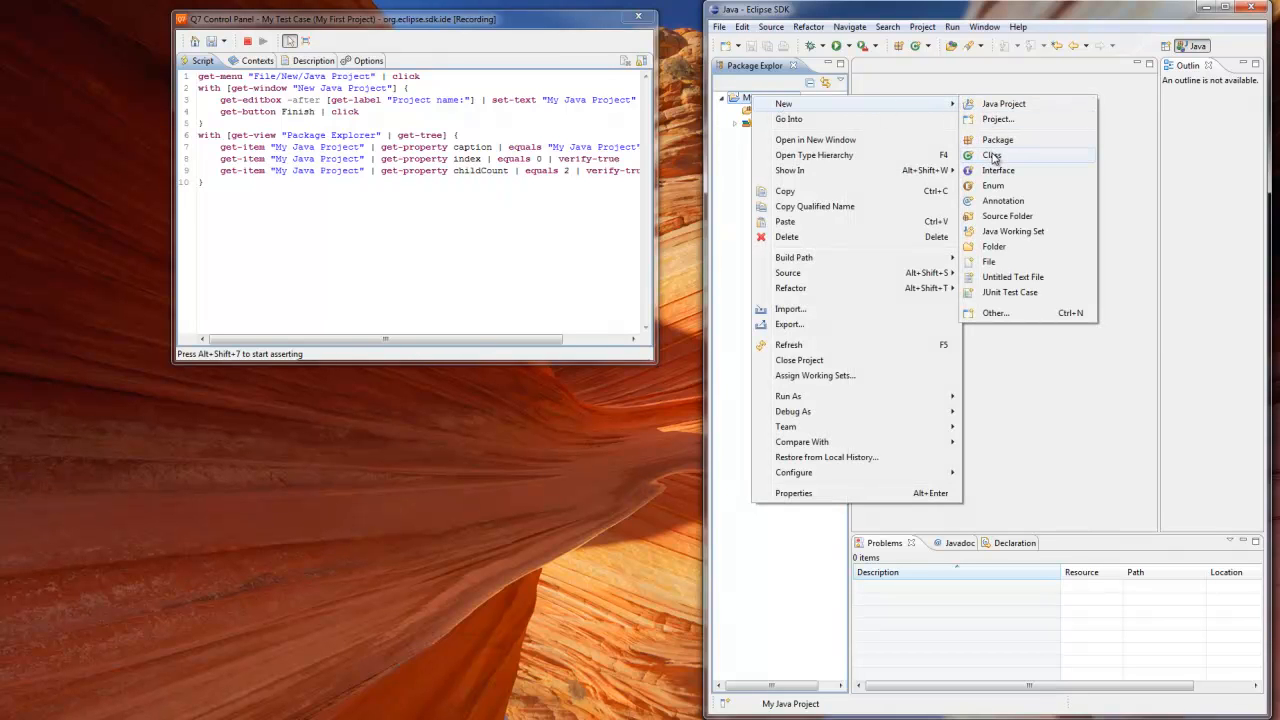
click(992, 156)
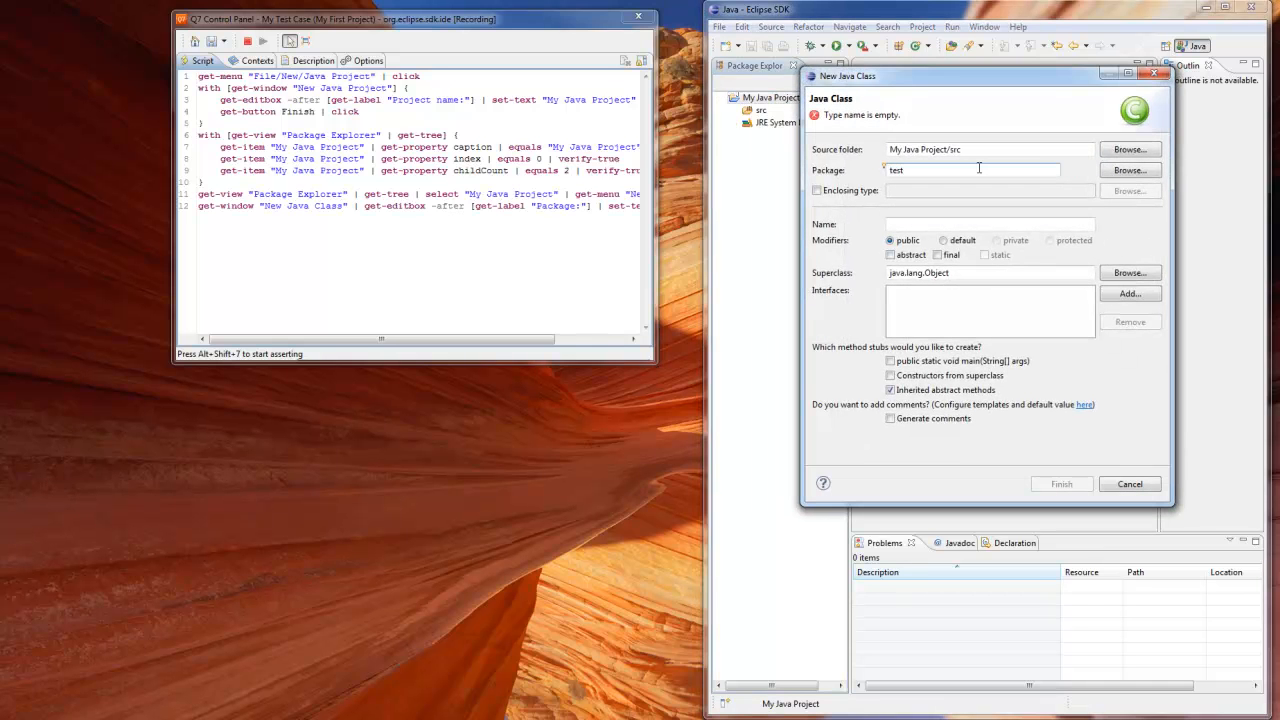
text(T)
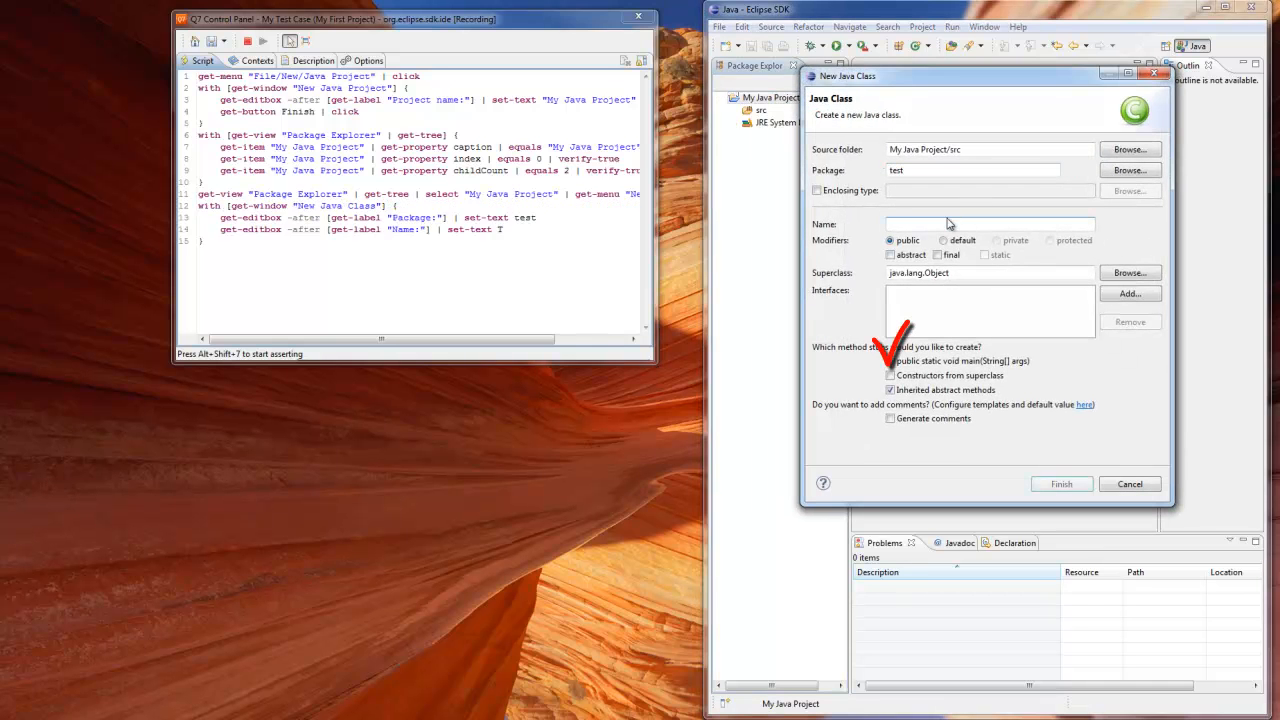
text(Test)
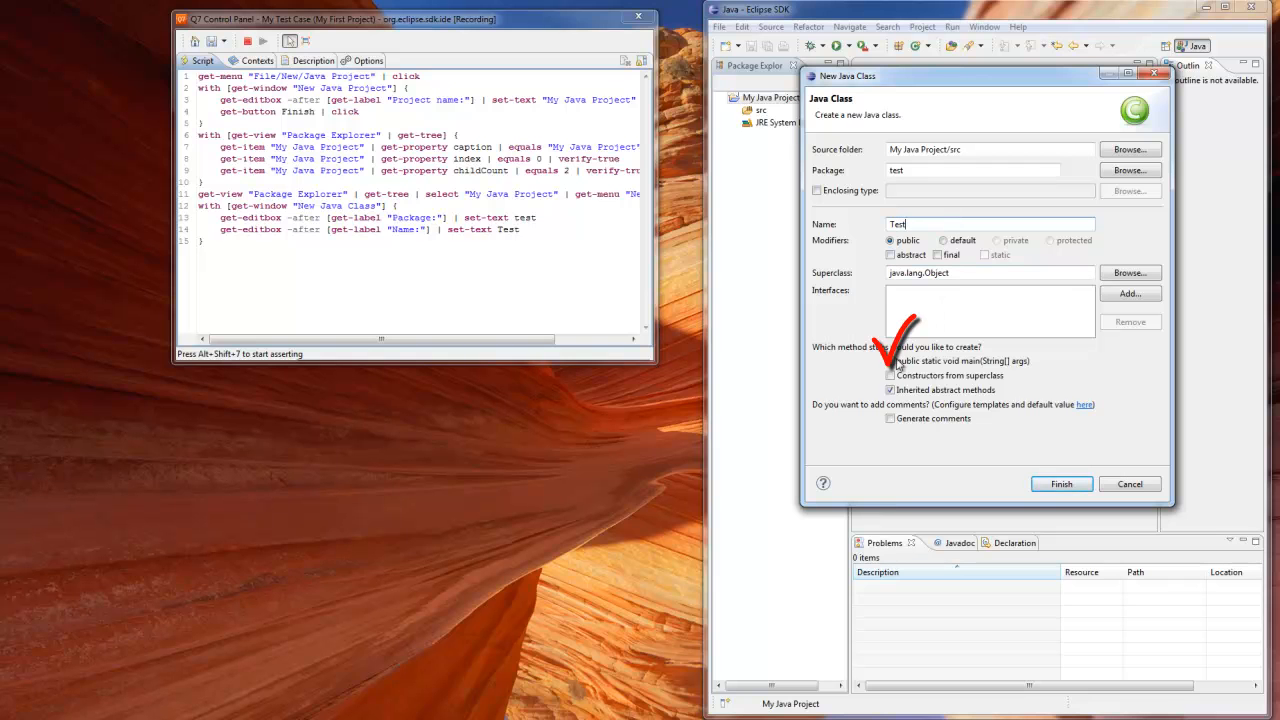
click(888, 360)
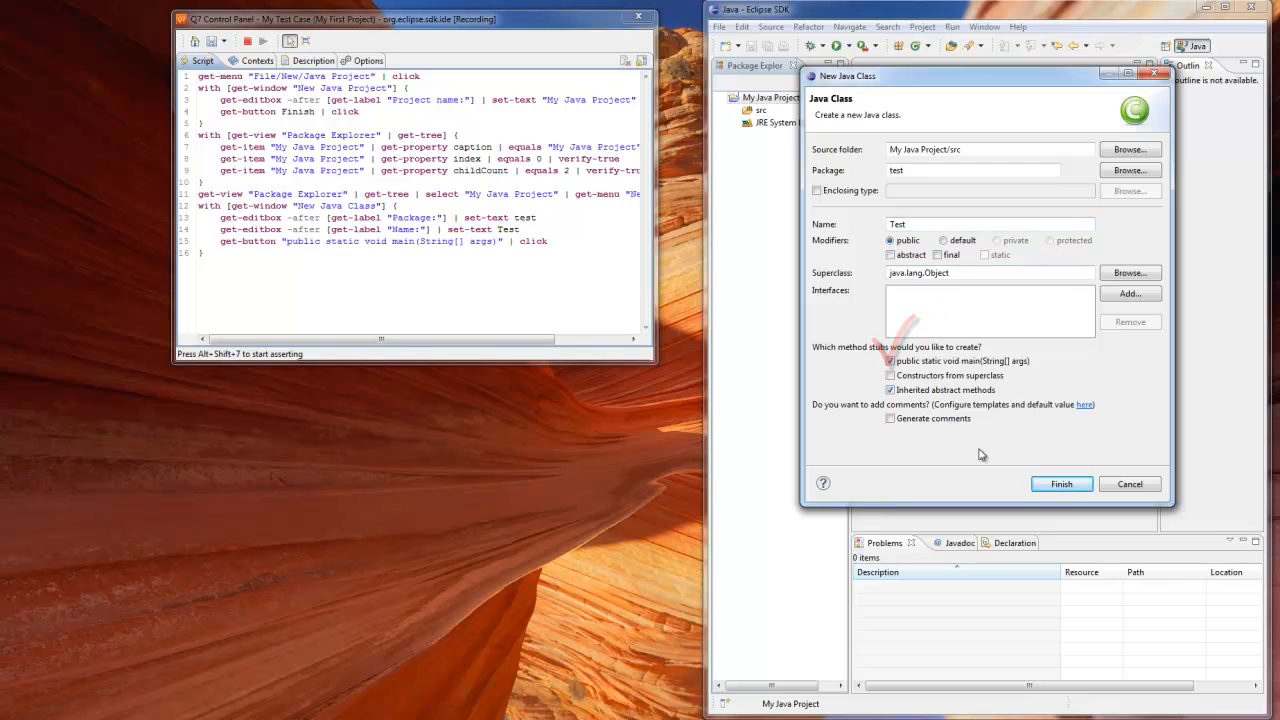
click(1060, 484)
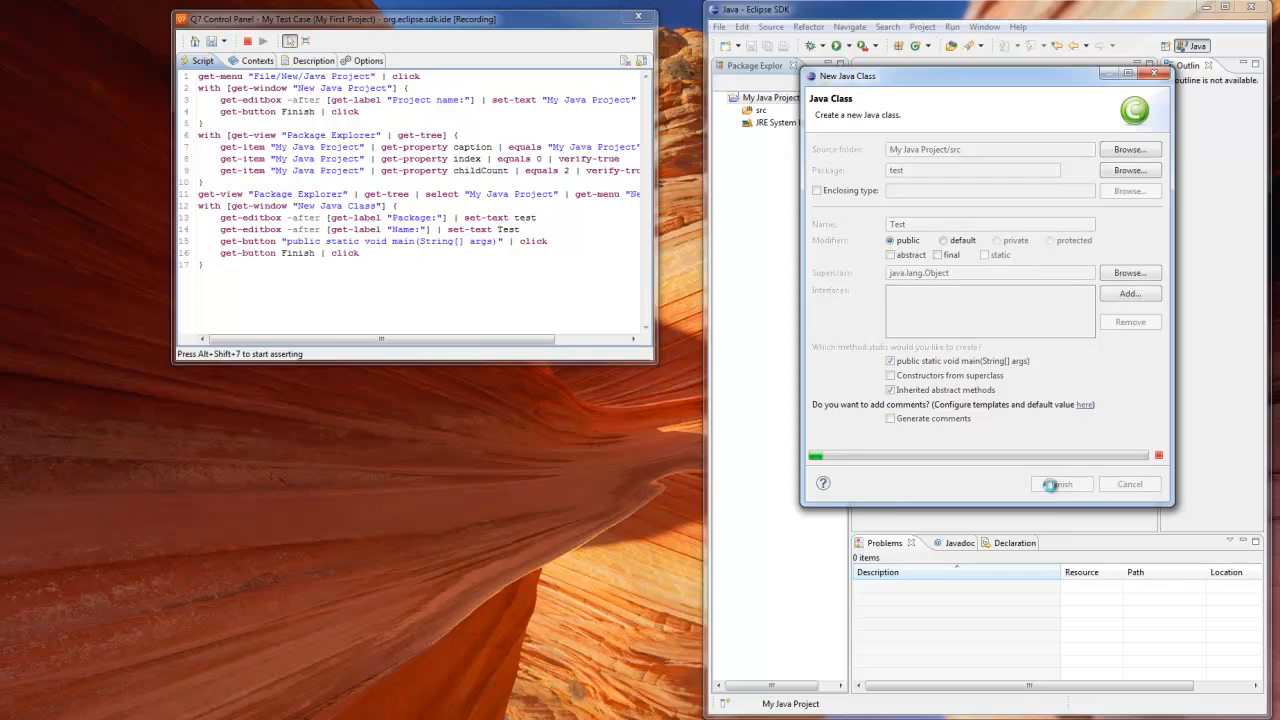
click(1060, 484)
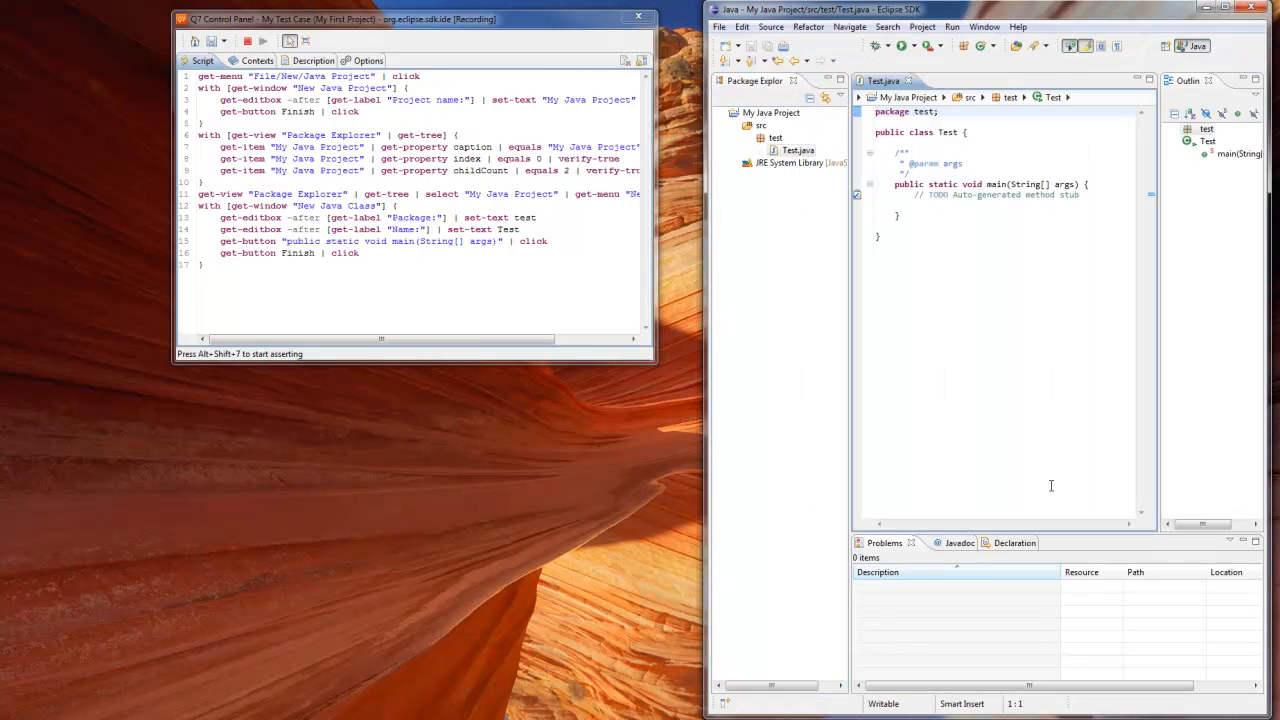
mouse_move(1032, 462)
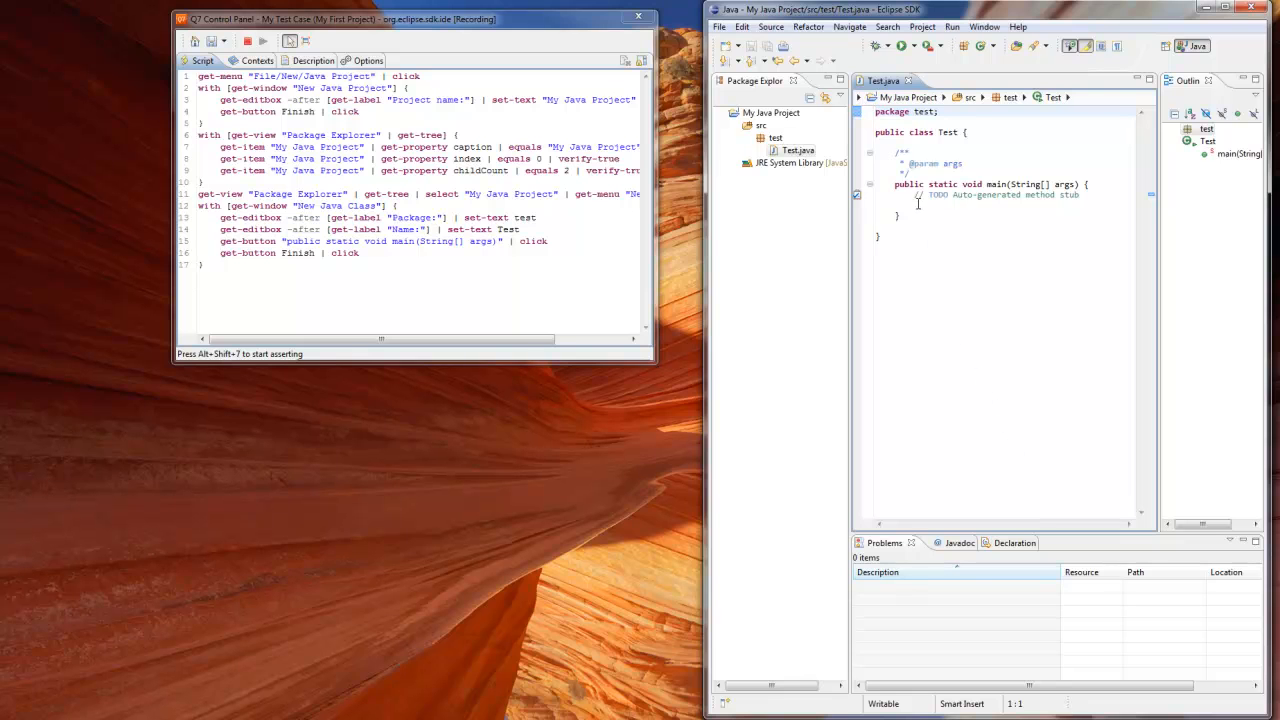
Step: Record opening the Quick Outline of Test.java and enter assertion mode on the popup with Shift+Alt+7
right_click(920, 210)
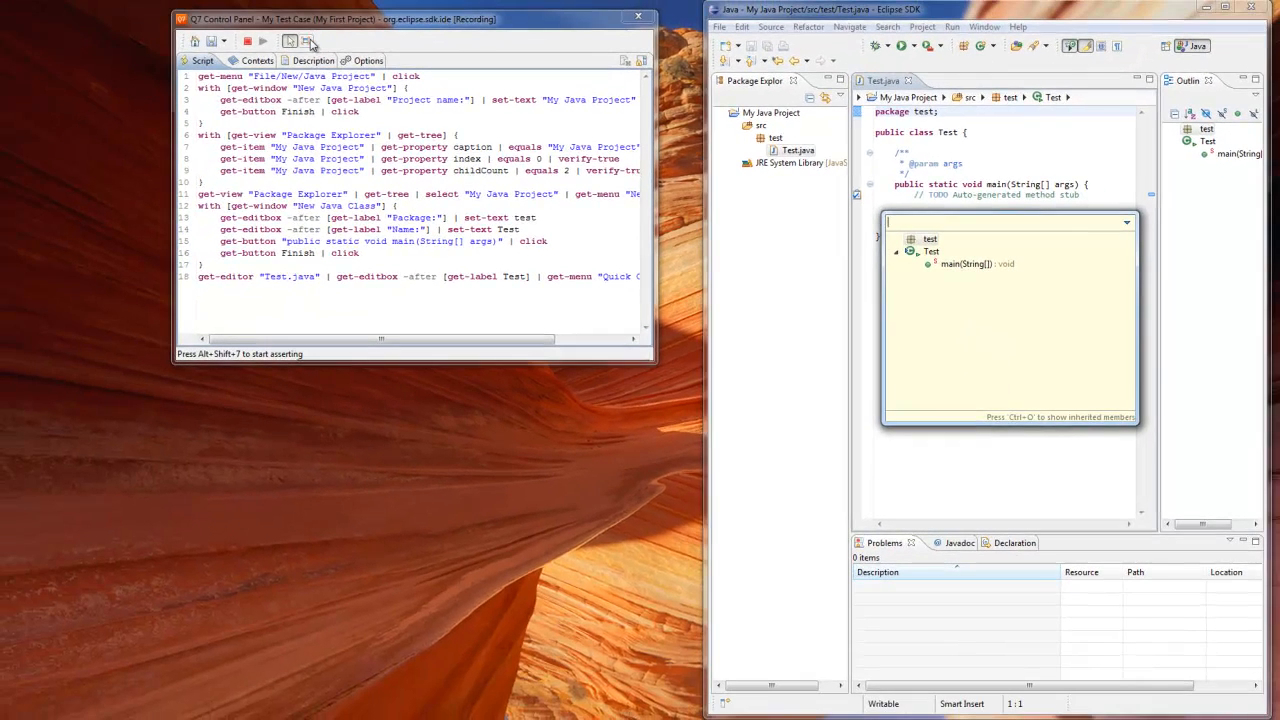
click(300, 40)
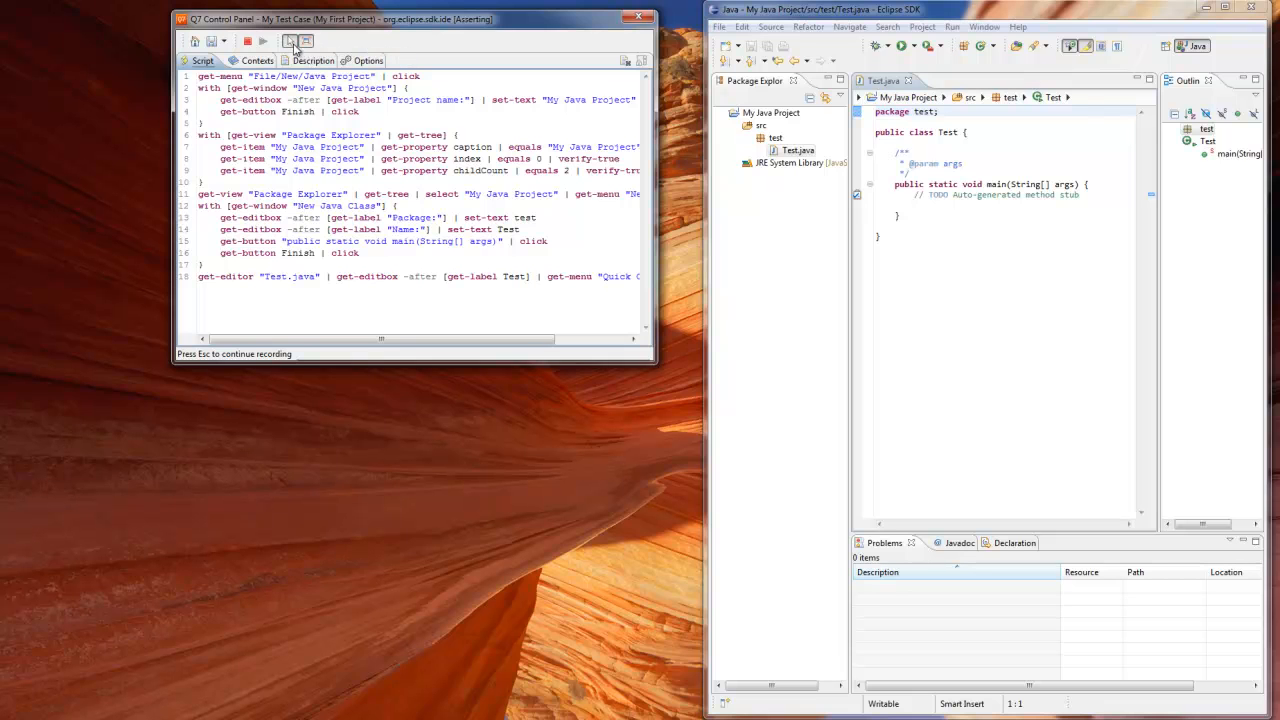
click(292, 40)
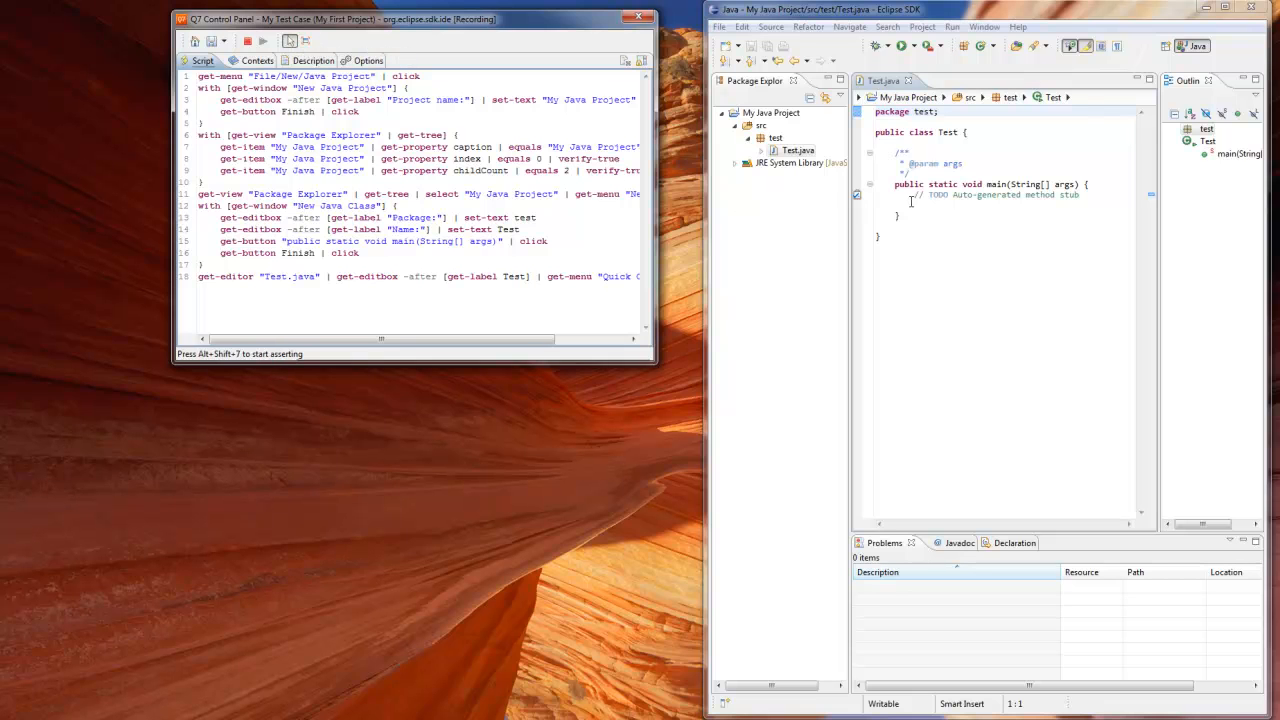
right_click(910, 204)
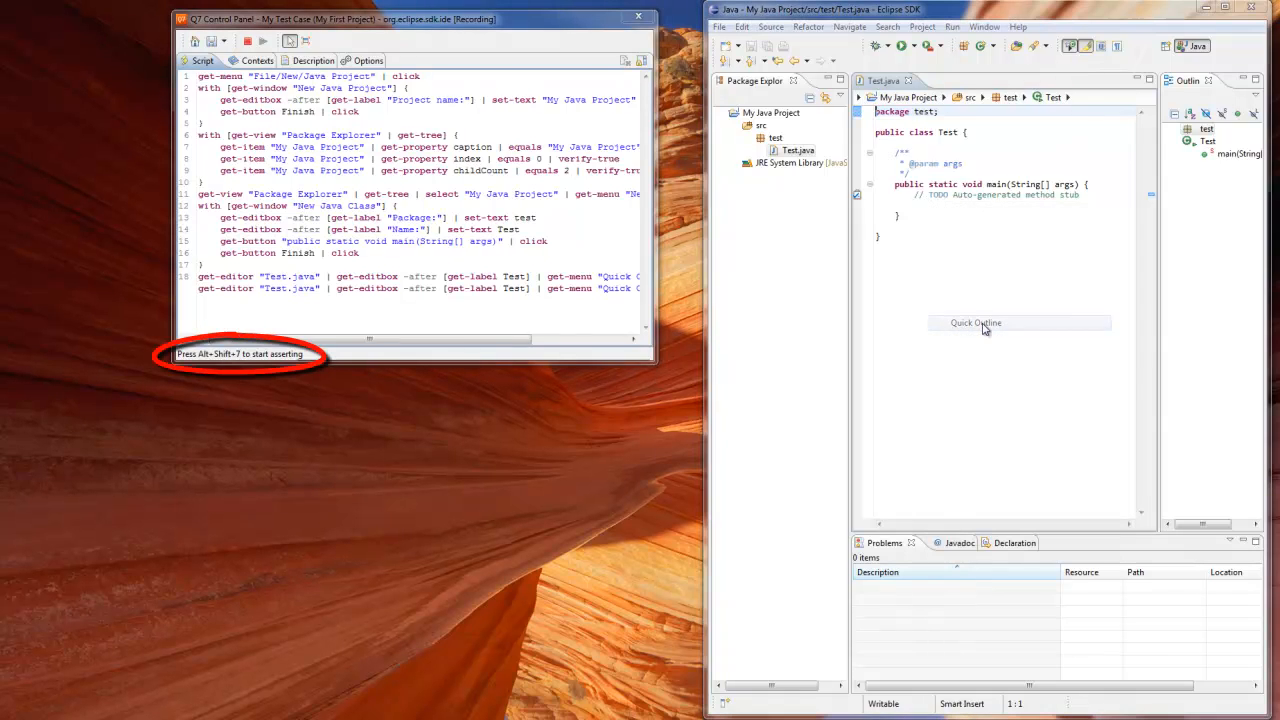
key(Shift+Alt+7)
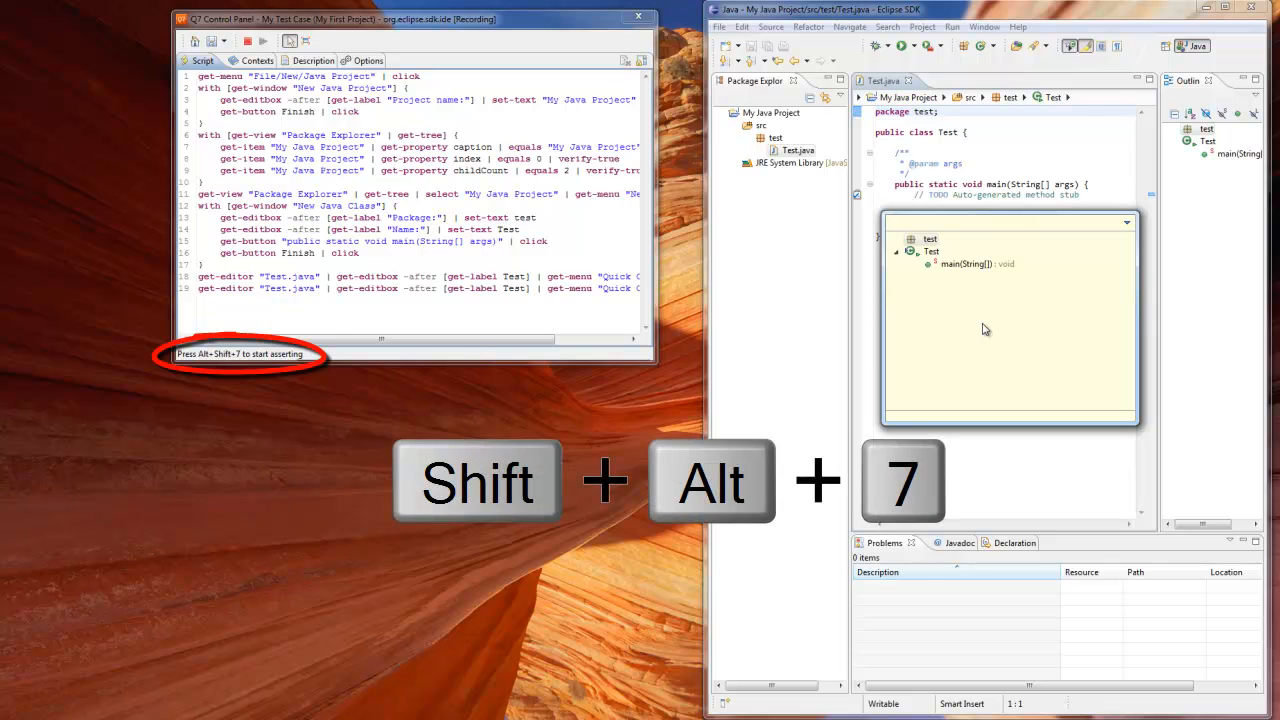
key(Shift+Alt+7)
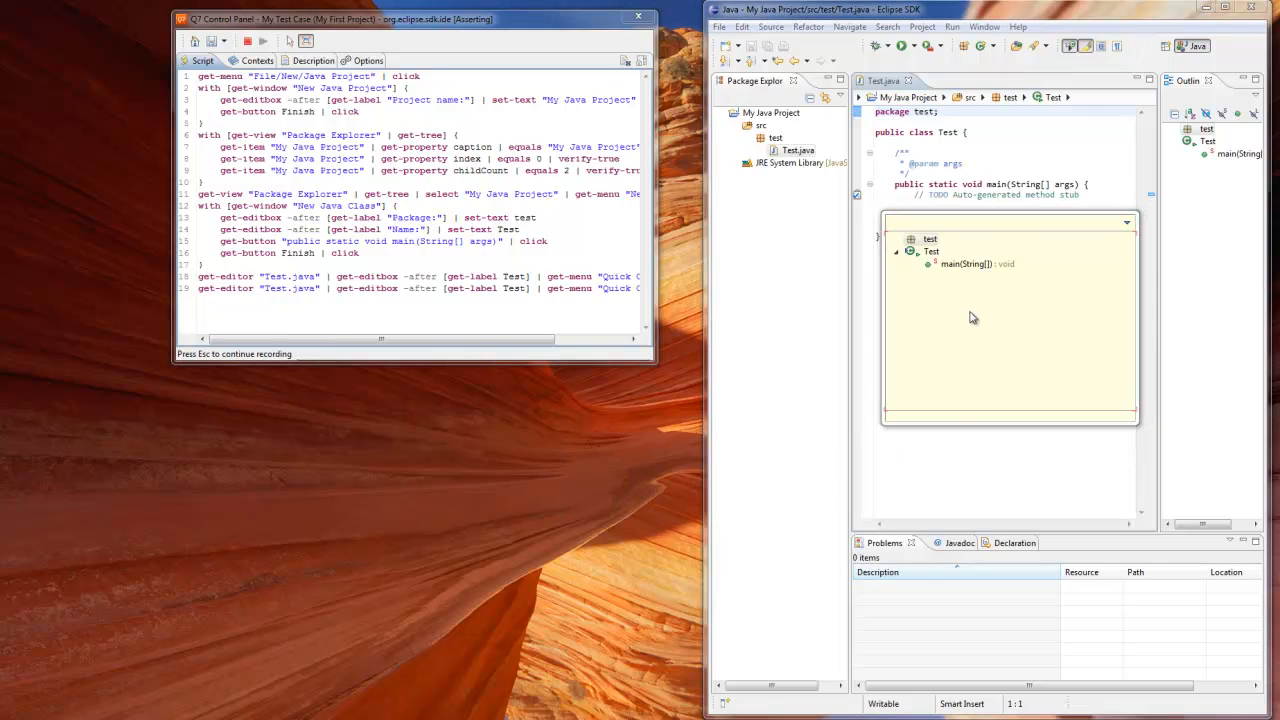
mouse_move(954, 252)
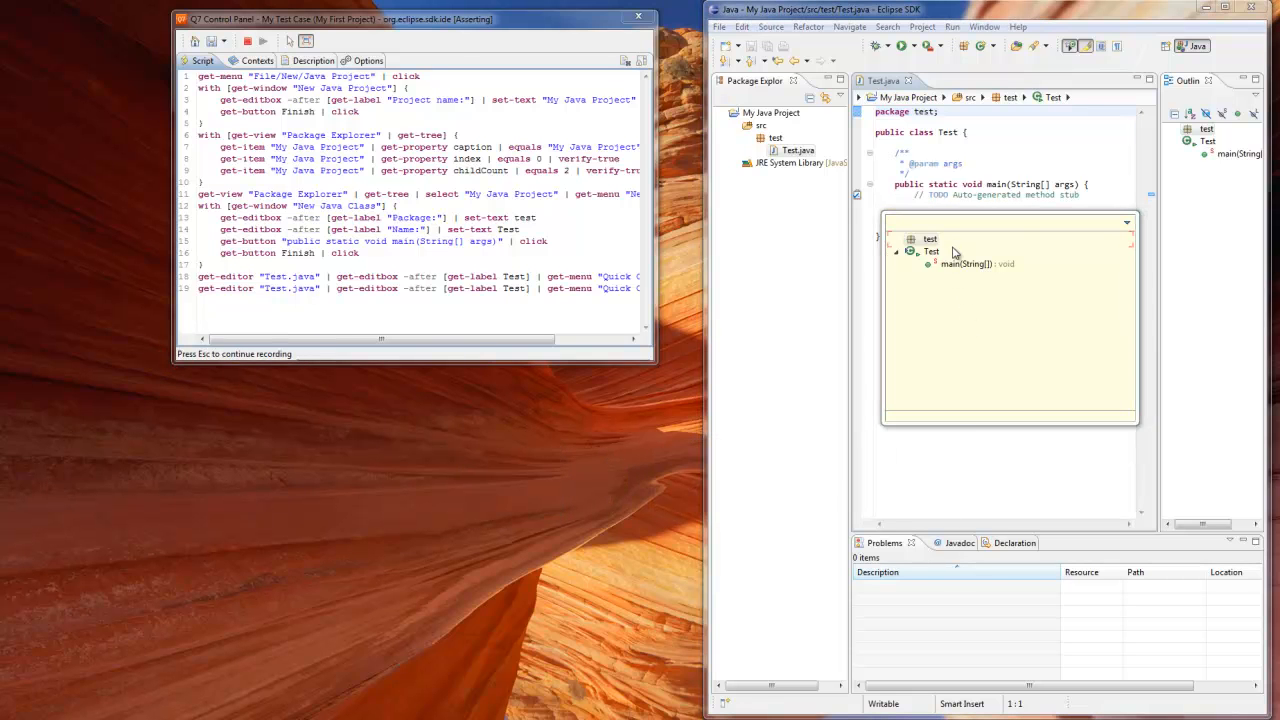
Step: Add verify-true assertions on the main(String[]) outline item's caption, index, styleRanges and backgroundColor
click(976, 264)
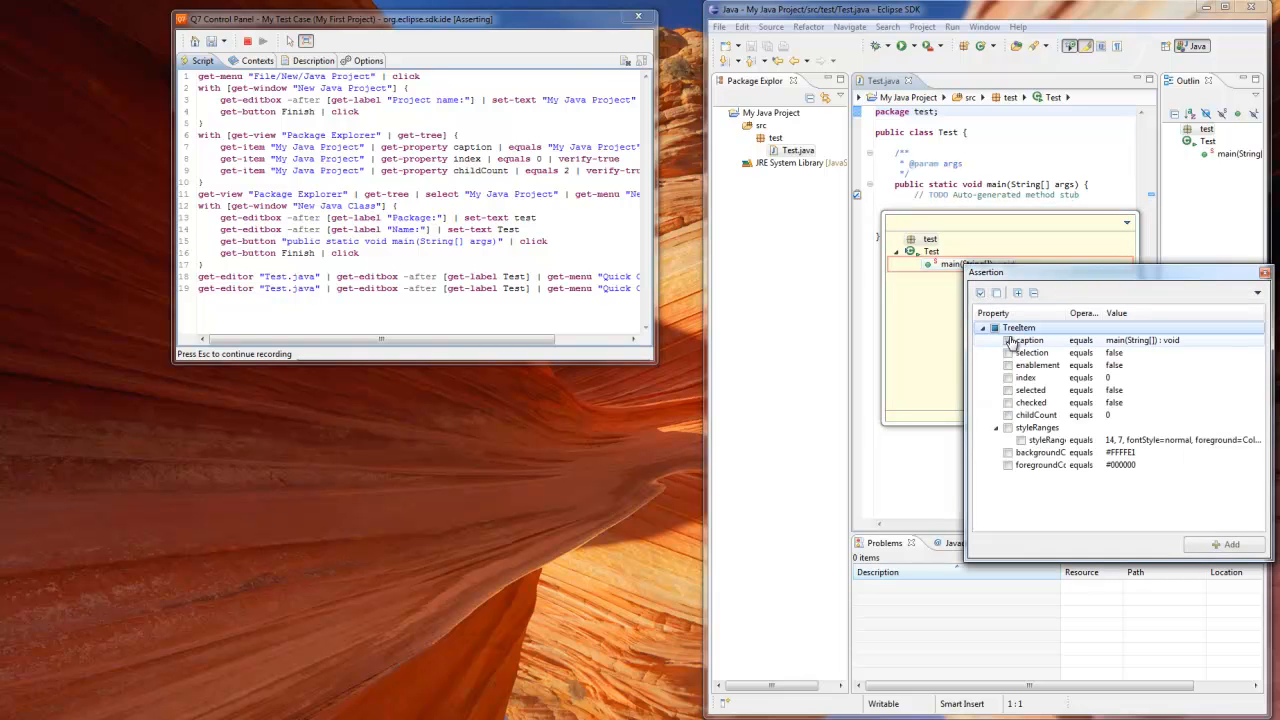
click(1008, 340)
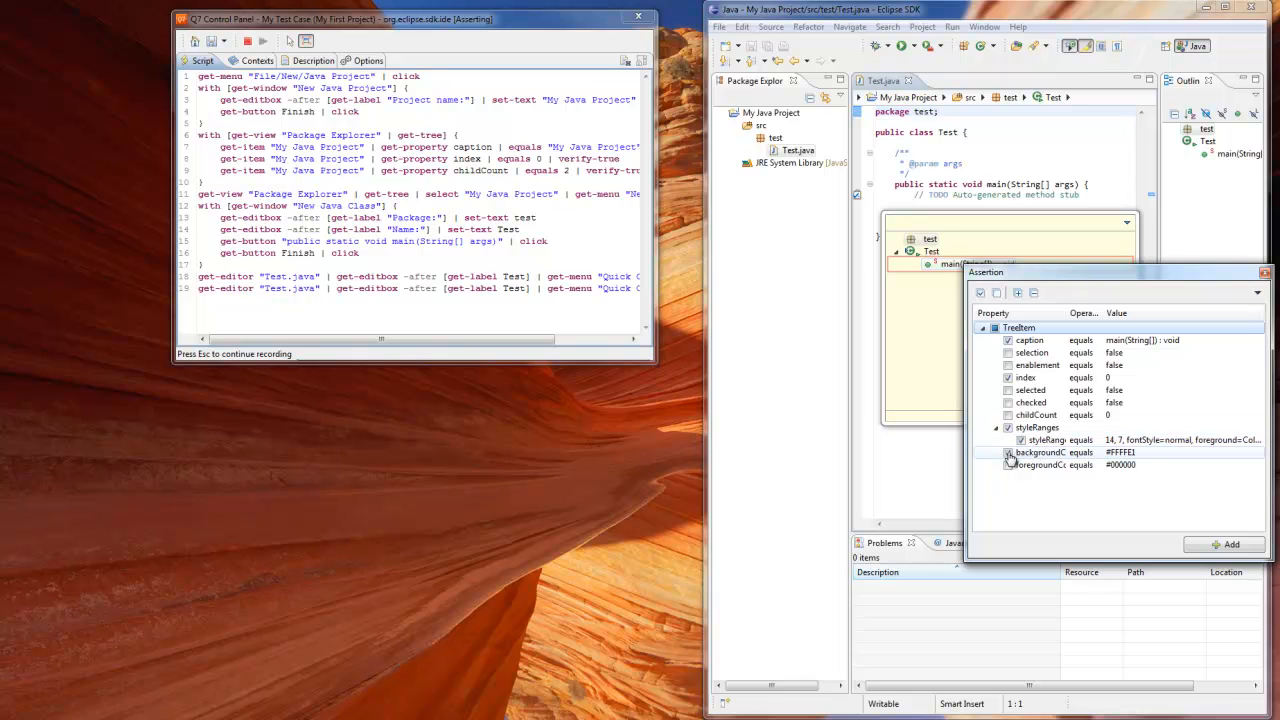
click(1008, 452)
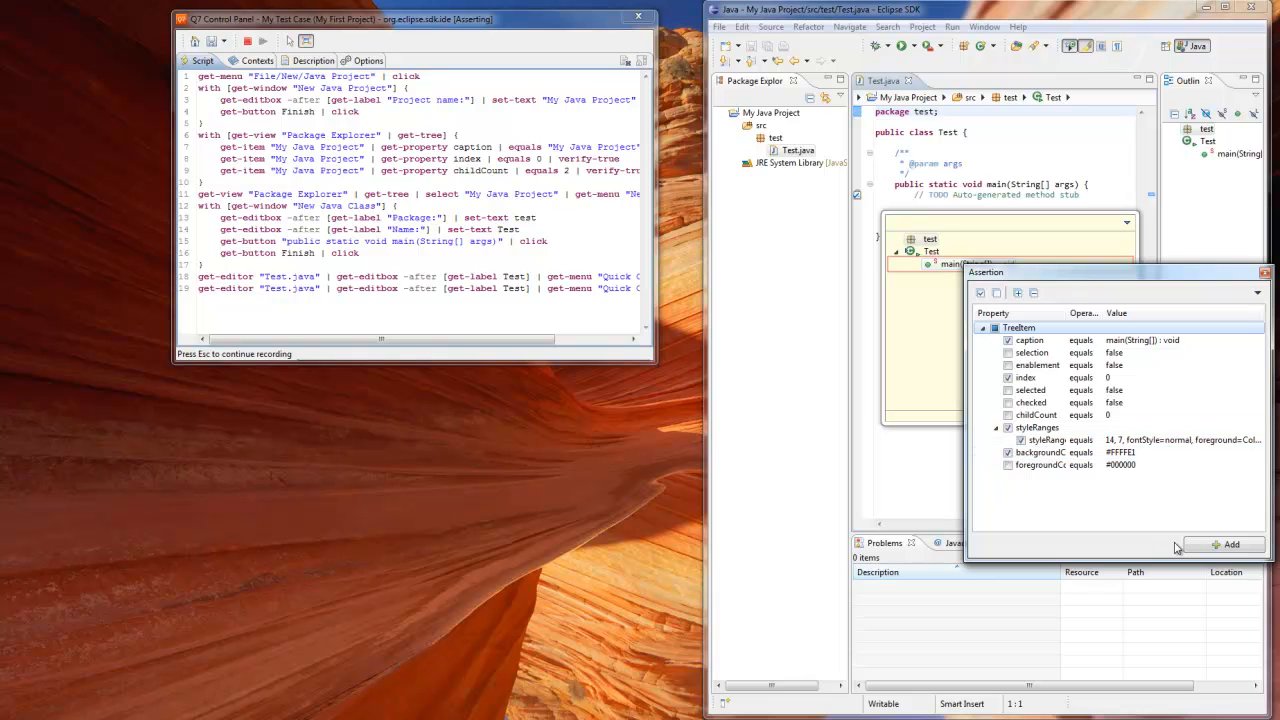
click(1228, 544)
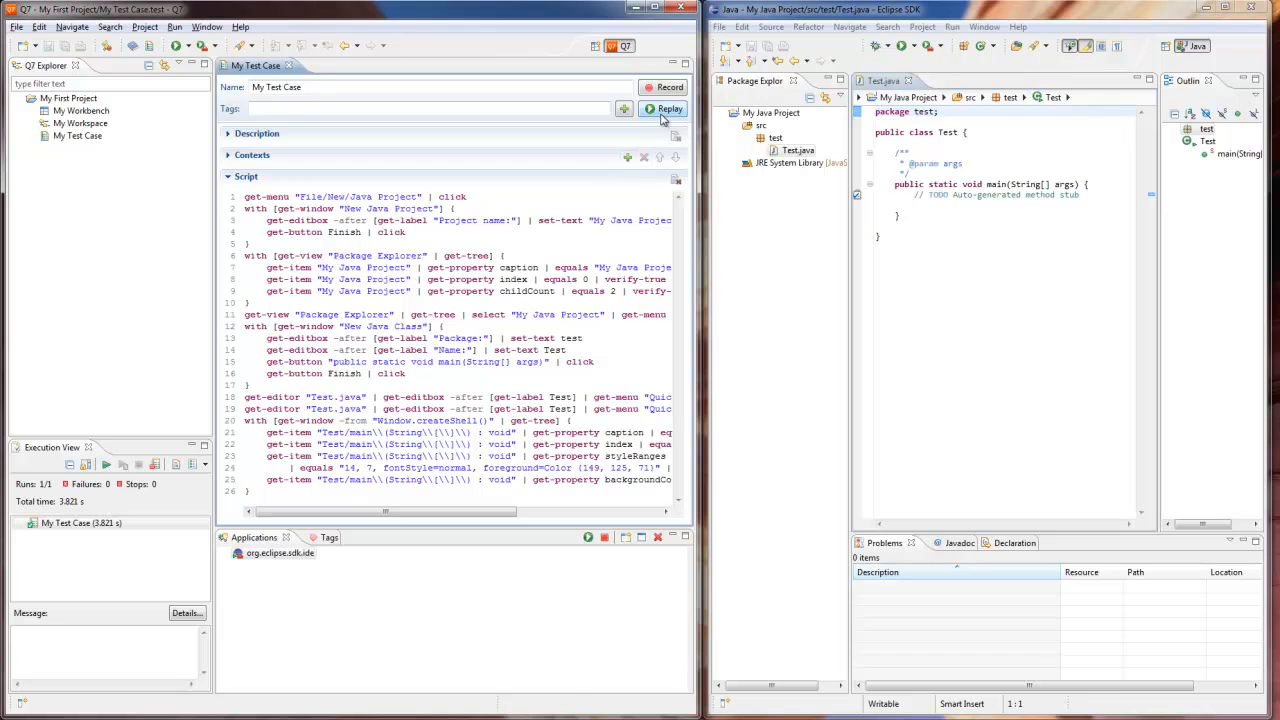
Step: Replay My Test Case and check the Execution View shows 1/1 runs with zero failures
click(668, 108)
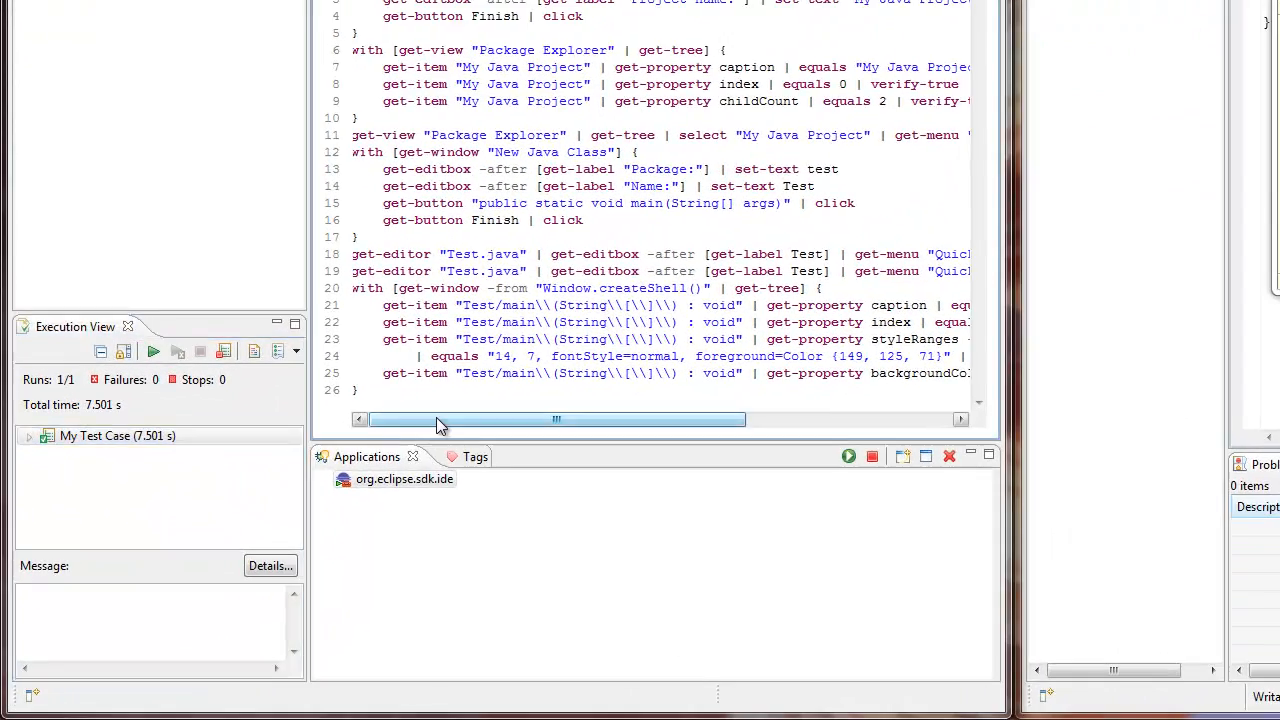
drag(440, 420, 564, 420)
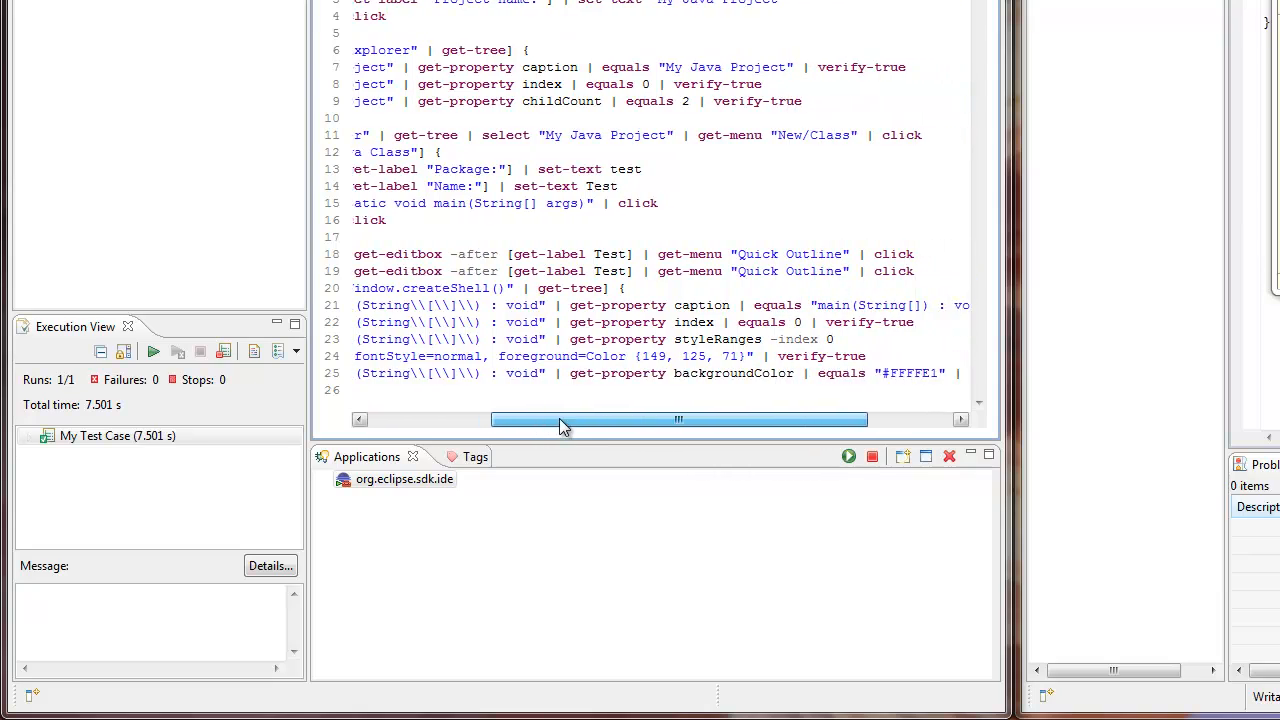